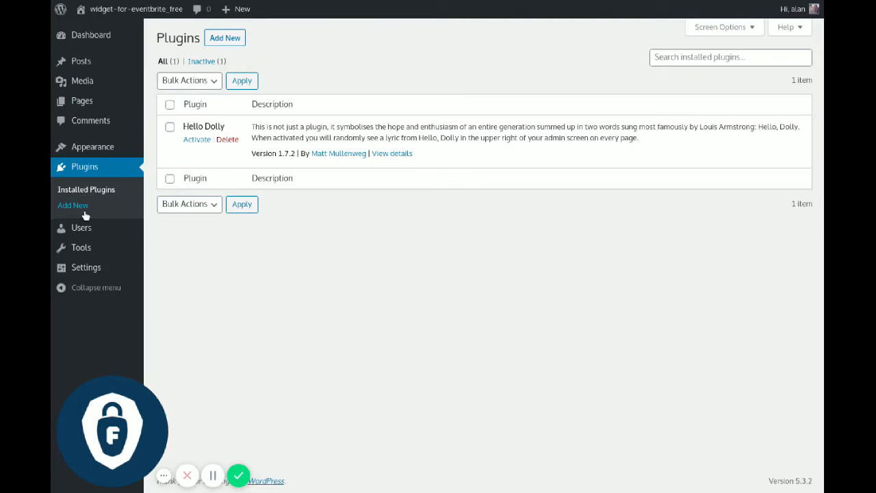
Search the Add New plugins directory for 'display eventbrite'.
left_click(72, 205)
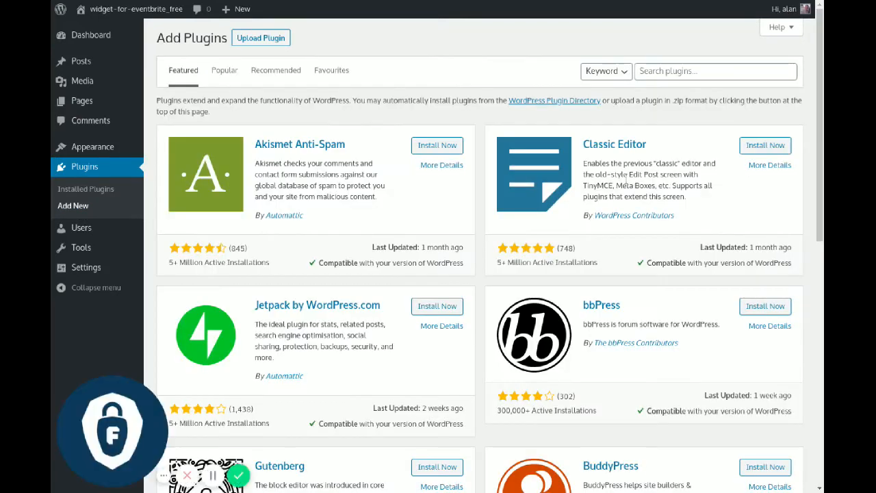
left_click(715, 71)
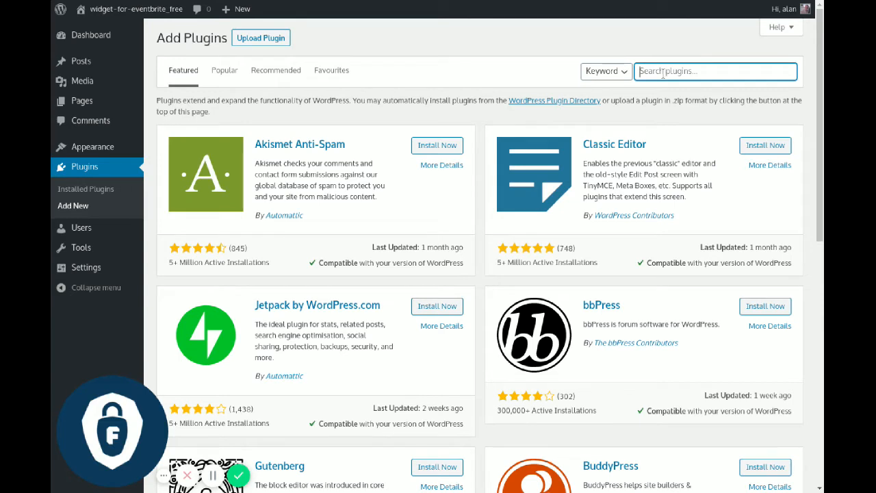
type("display e")
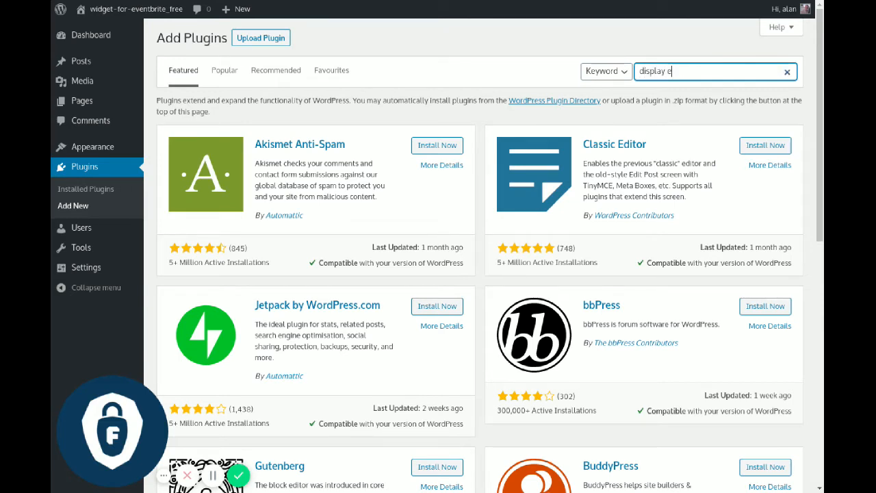
type("ventbrite")
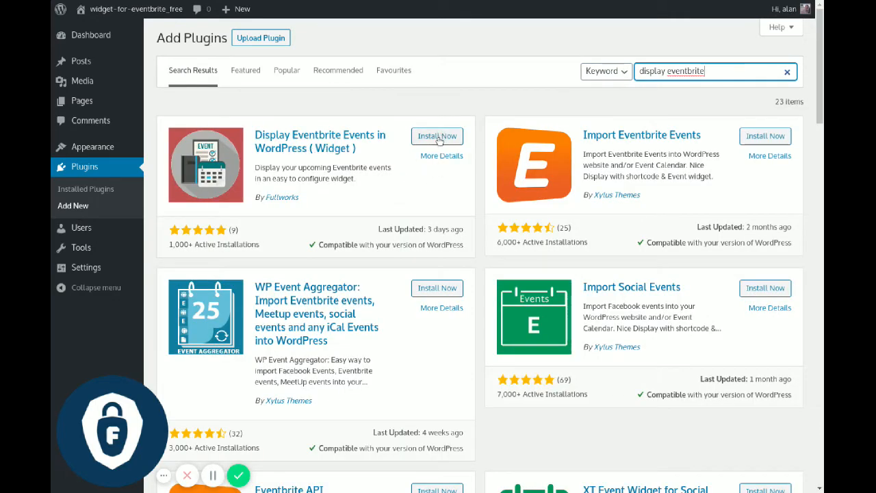
Install the Display Eventbrite Events in WordPress (Widget) plugin from its search result card.
left_click(437, 136)
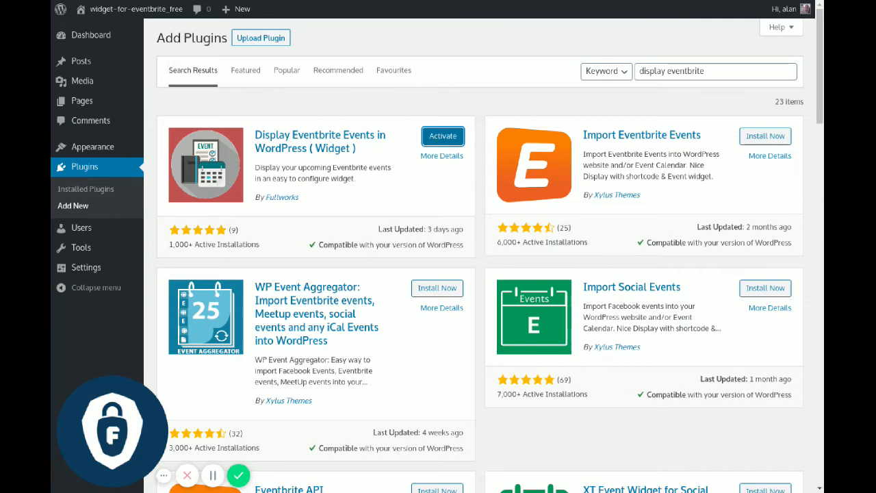
Activate the newly installed Display Eventbrite Events plugin.
left_click(442, 136)
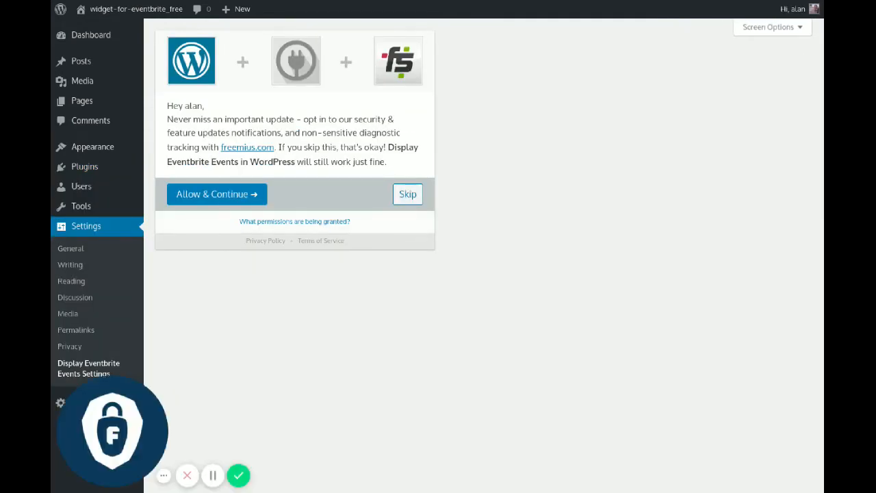
mouse_move(202, 212)
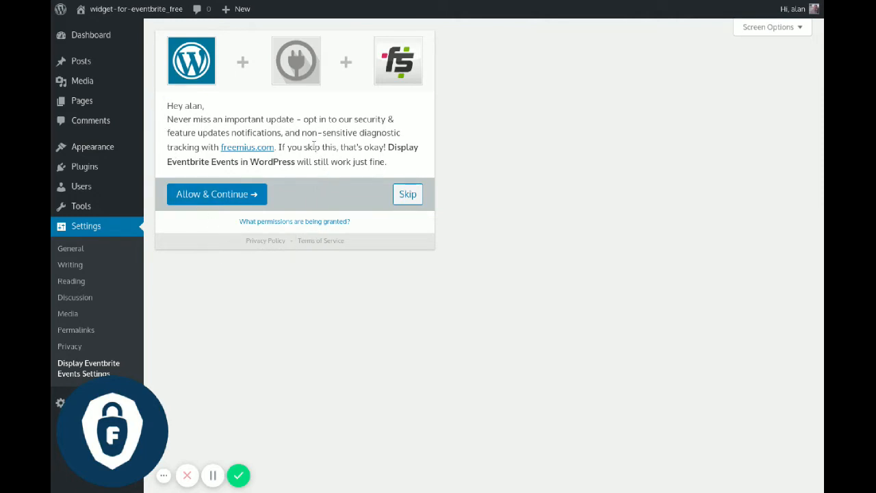
mouse_move(309, 144)
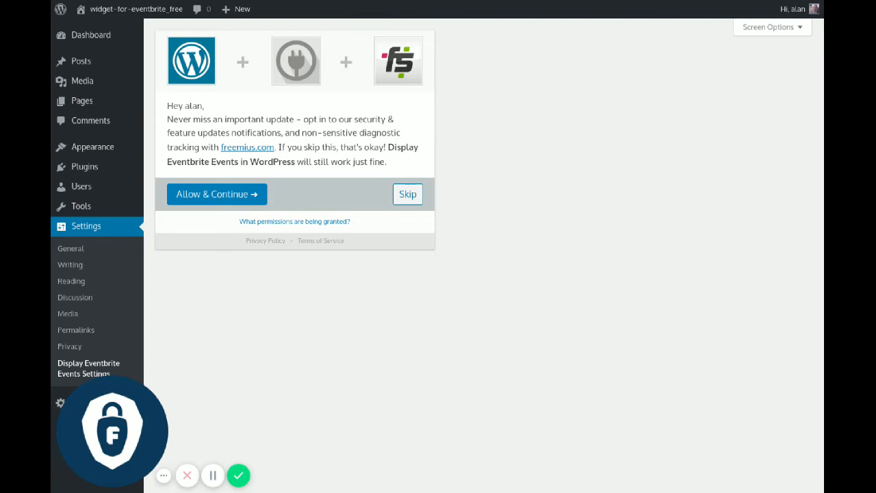
mouse_move(322, 145)
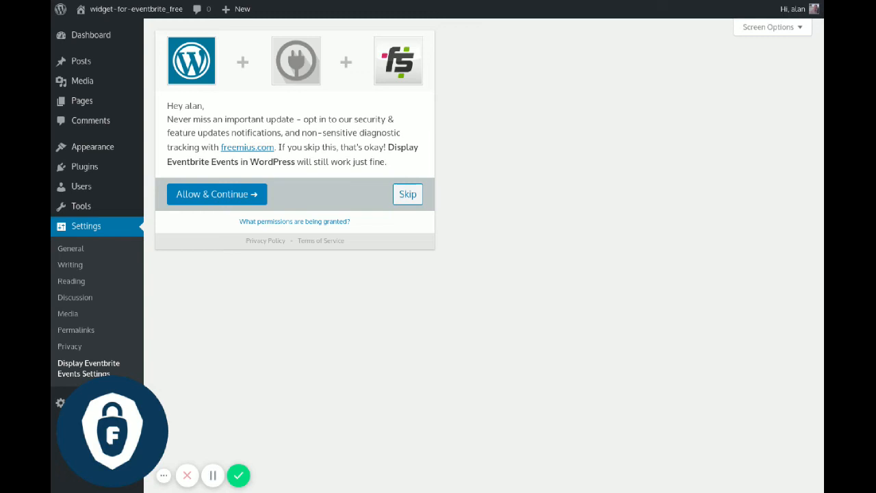
mouse_move(400, 205)
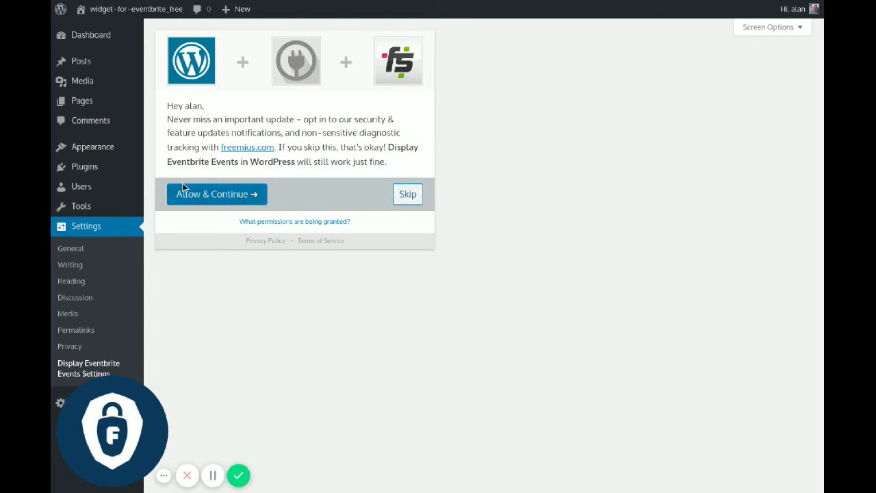
Allow update notifications, then scroll the settings page to the empty Eventbrite Private Token field.
left_click(217, 194)
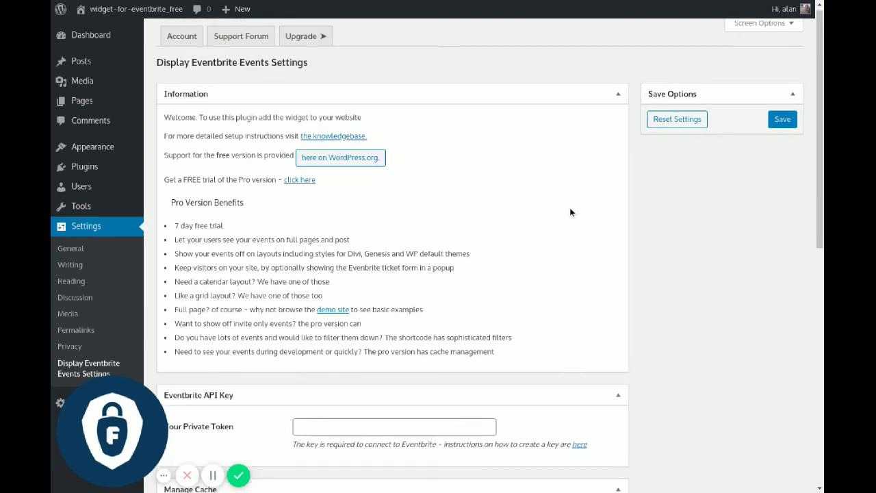
scroll("down", 3)
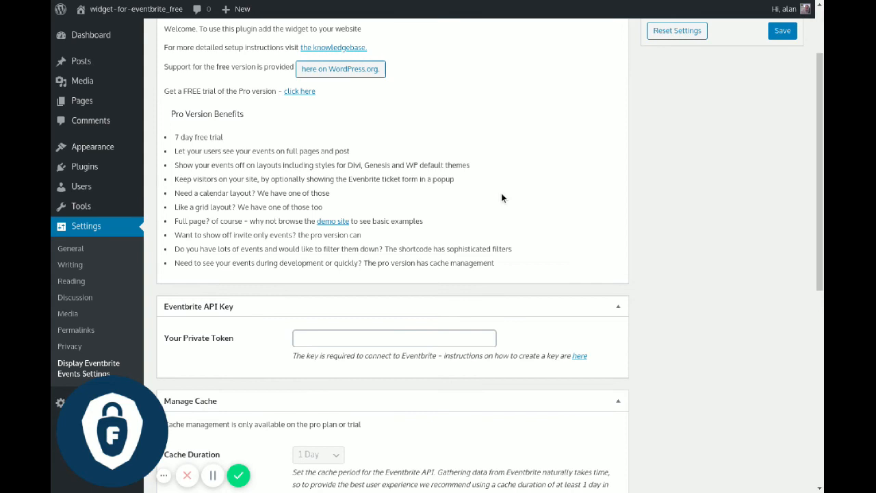
mouse_move(112, 377)
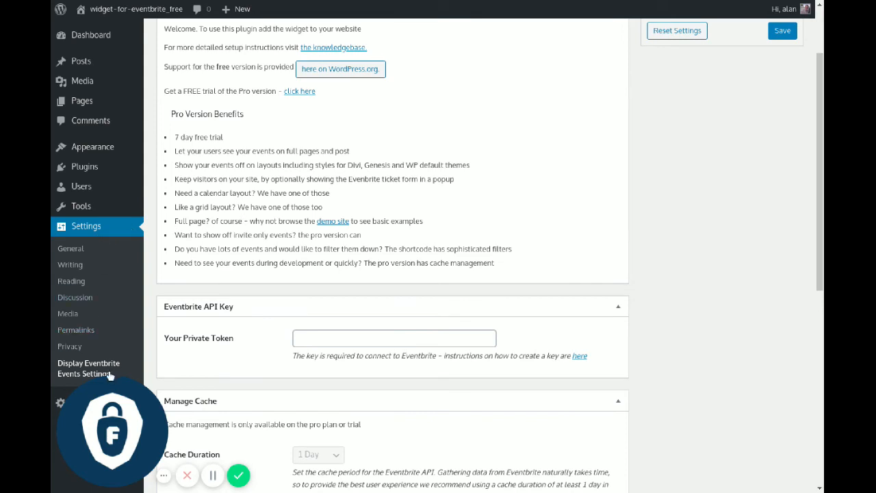
mouse_move(431, 196)
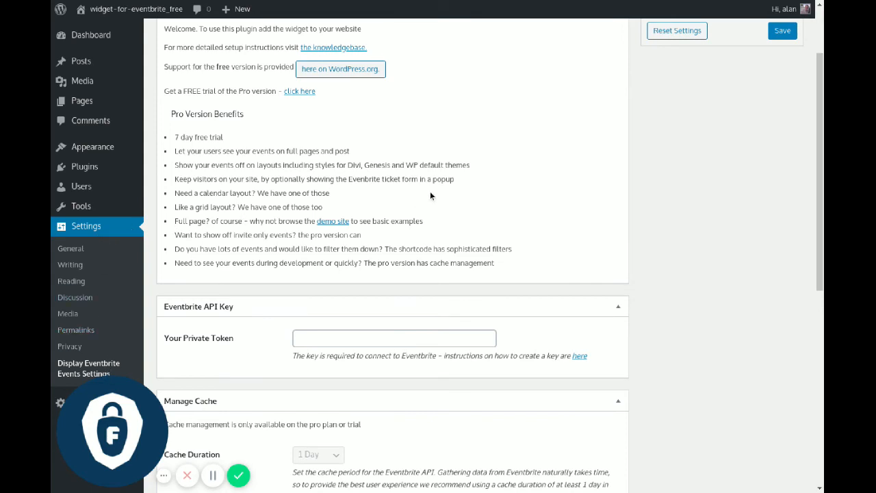
scroll("down", 3)
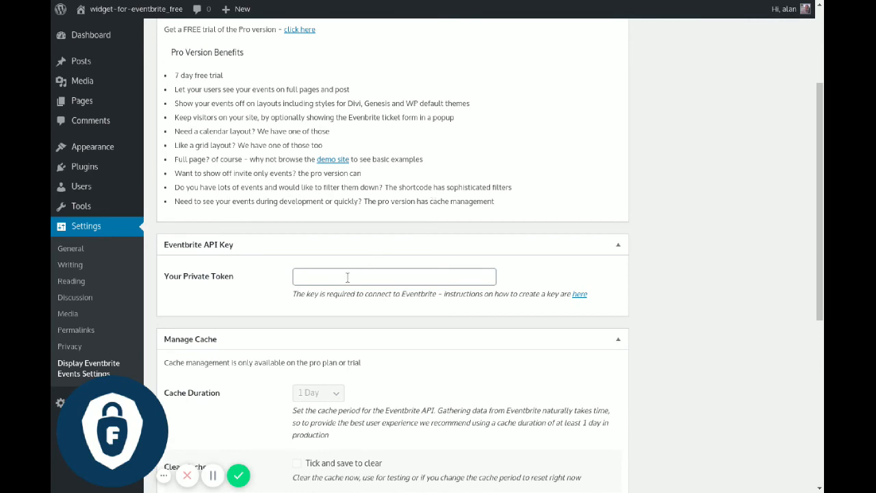
mouse_move(280, 286)
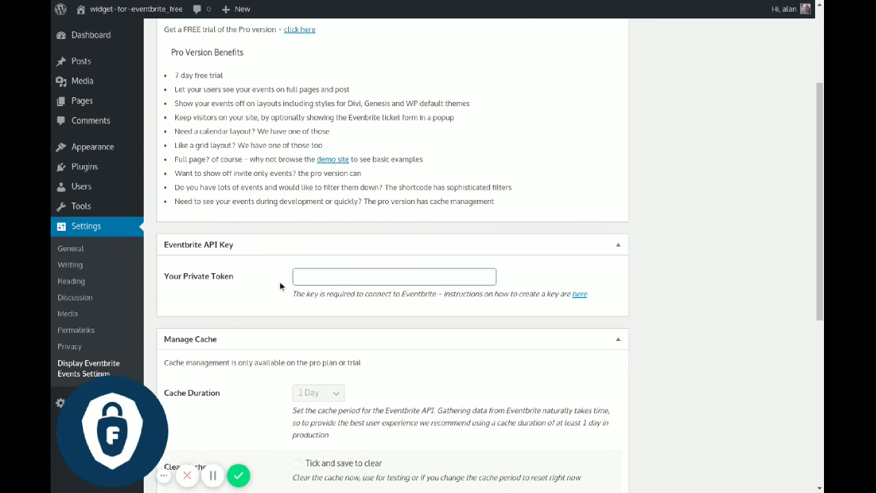
mouse_move(284, 269)
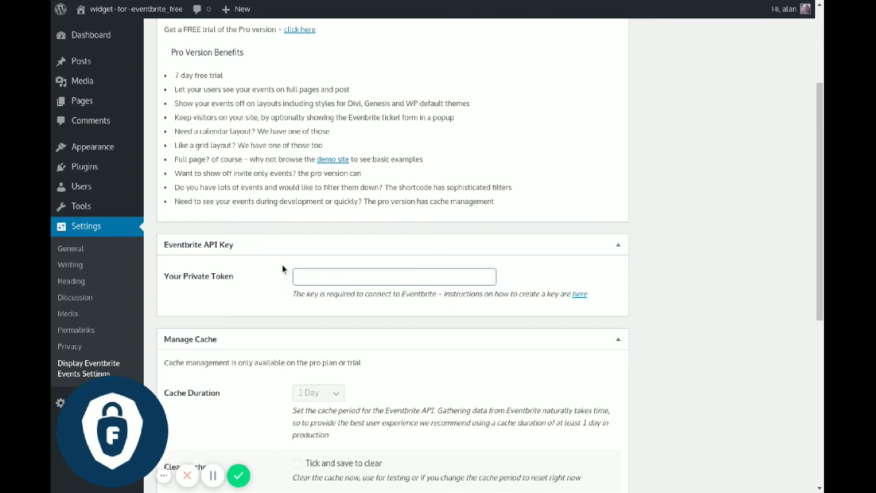